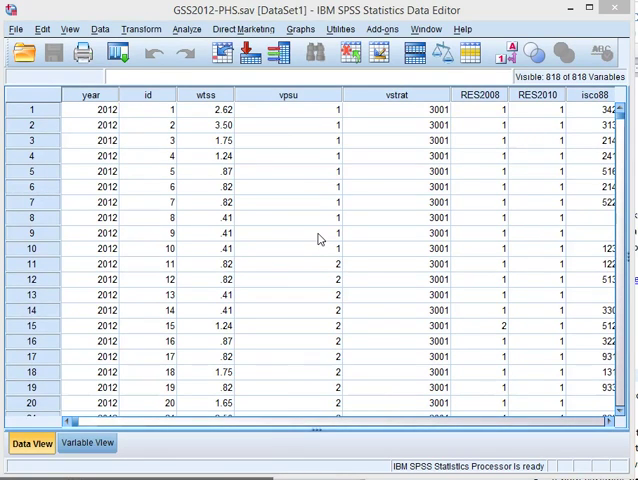
pyautogui.moveTo(336, 188)
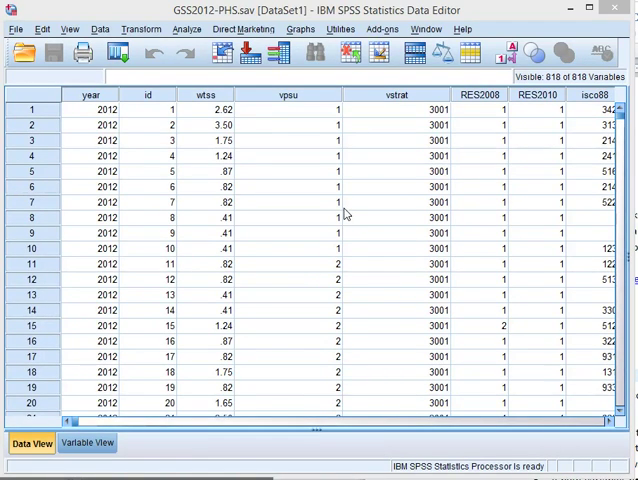
pyautogui.moveTo(320, 212)
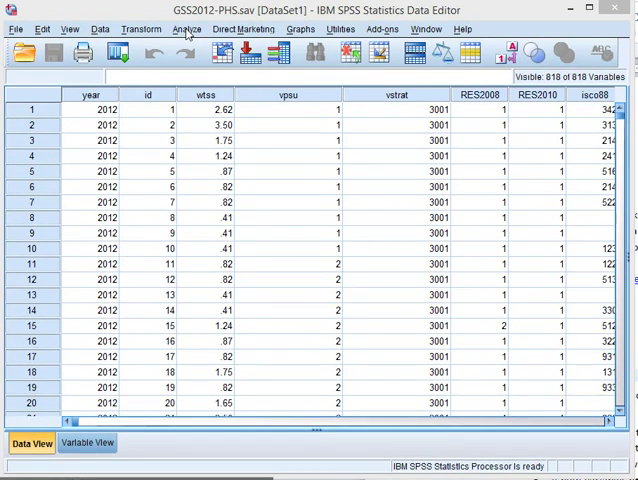
# Start a new Crosstabs analysis with the previously chosen variables cleared.
pyautogui.click(186, 28)
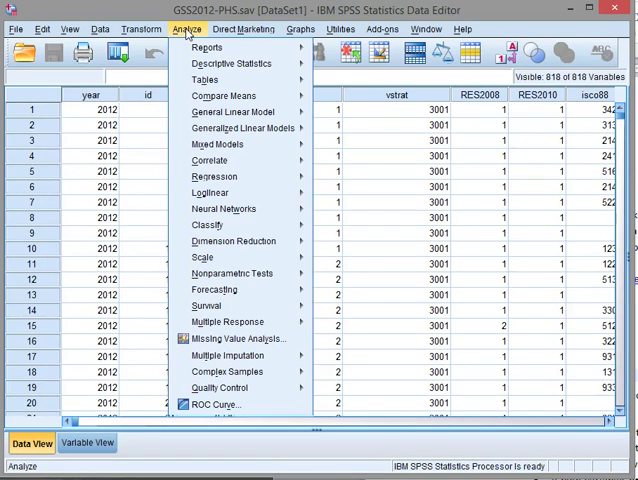
pyautogui.click(232, 64)
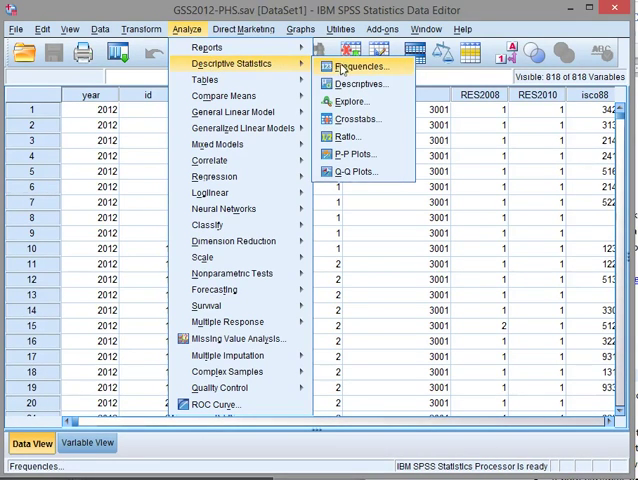
pyautogui.click(352, 118)
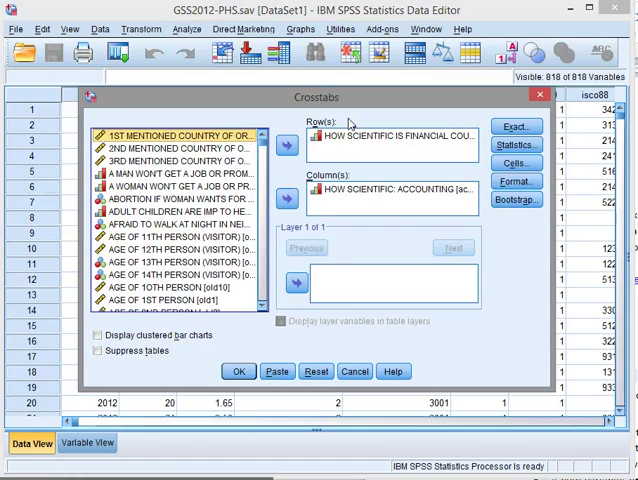
pyautogui.click(316, 372)
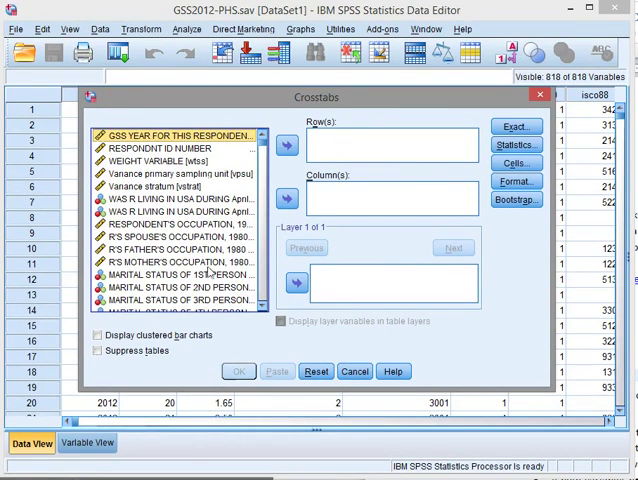
pyautogui.moveTo(264, 222)
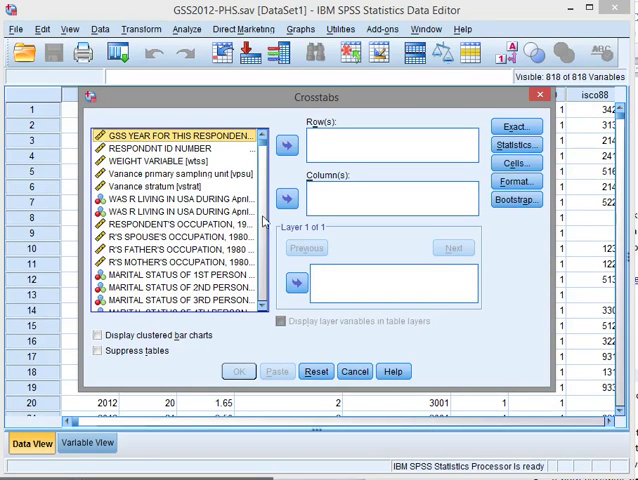
# Crosstabulate financial counseling (rows) against accounting (columns) and run it.
pyautogui.rightClick(180, 180)
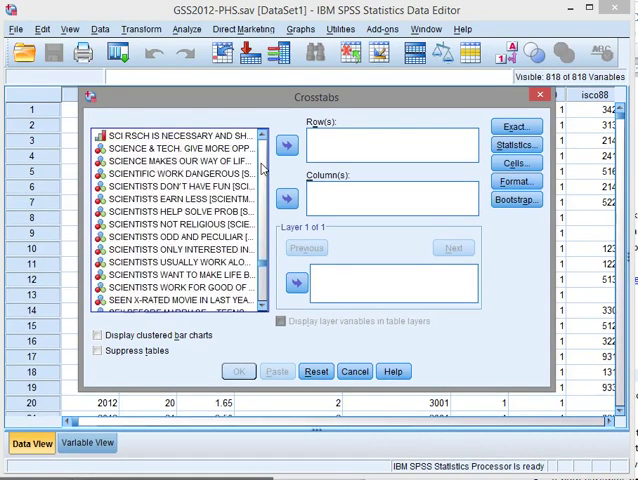
pyautogui.scroll(-3)
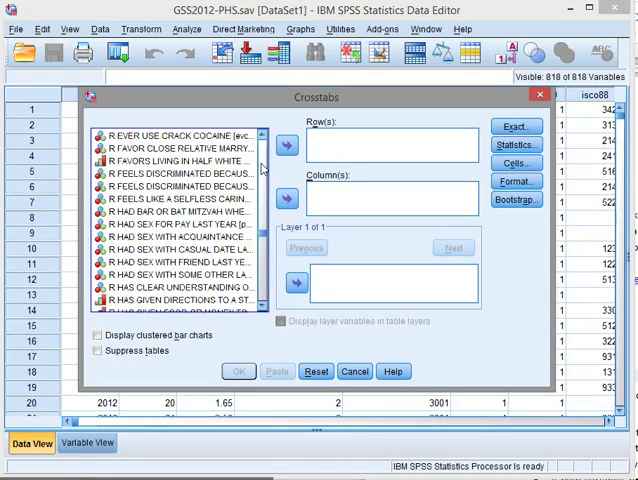
pyautogui.scroll(-3)
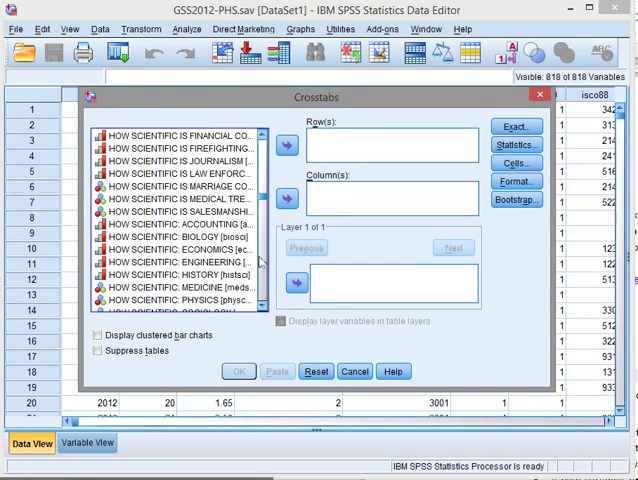
pyautogui.click(288, 200)
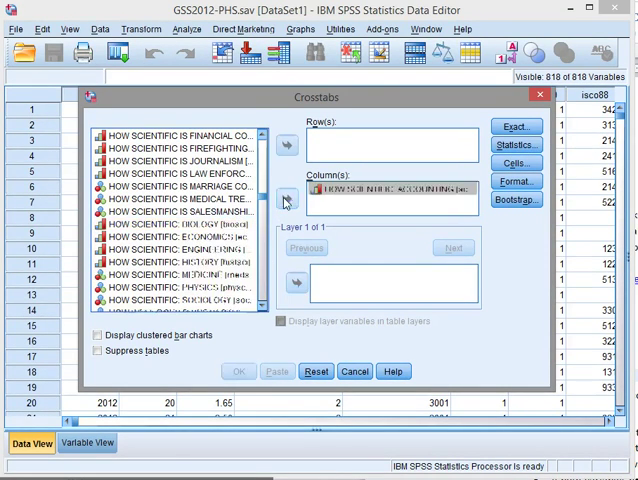
pyautogui.click(286, 196)
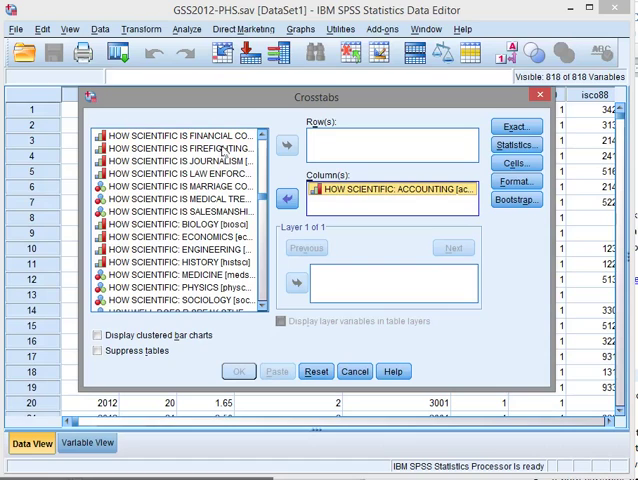
pyautogui.click(286, 144)
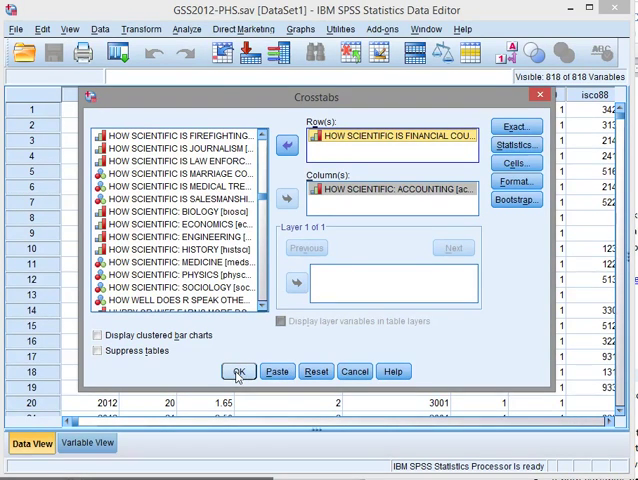
pyautogui.click(238, 372)
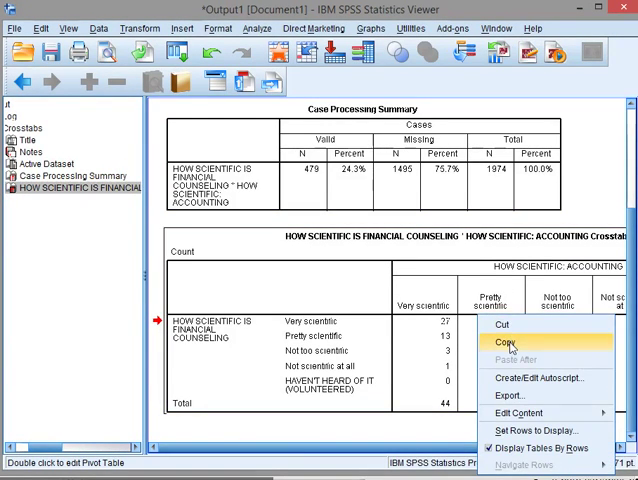
# Copy the crosstab from SPSS into a new Excel workbook.
pyautogui.click(510, 344)
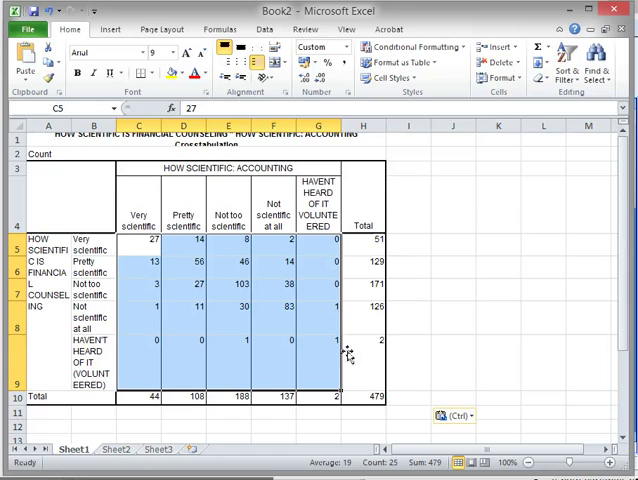
pyautogui.moveTo(504, 160)
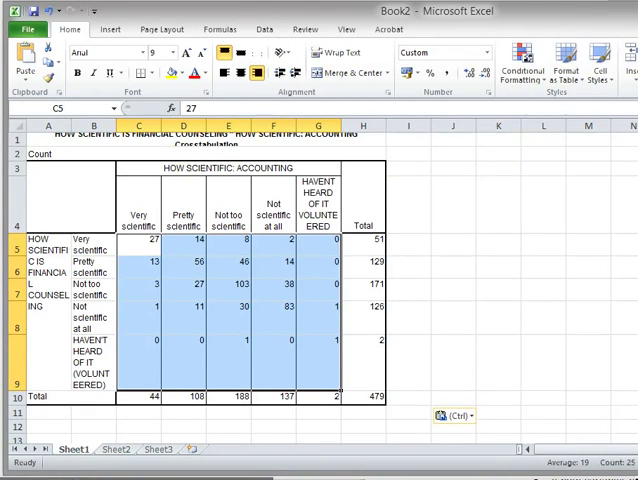
pyautogui.moveTo(520, 72)
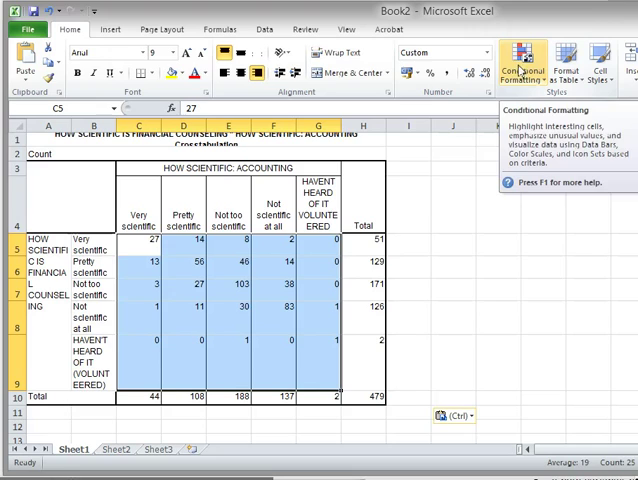
# Shade count cells C5:G9 with the Green-Yellow-Red conditional formatting color scale.
pyautogui.click(520, 62)
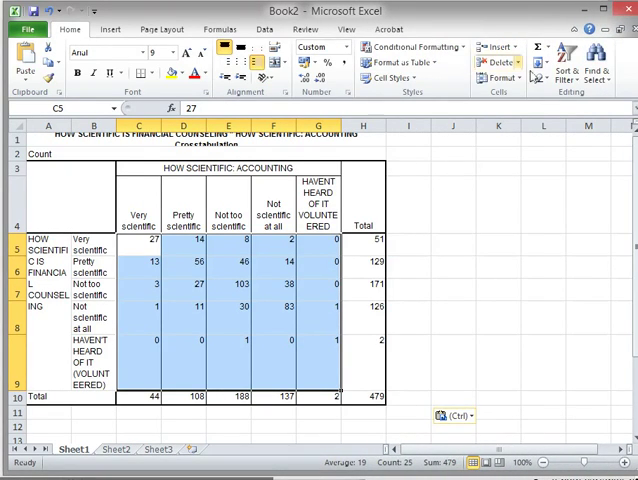
pyautogui.click(404, 48)
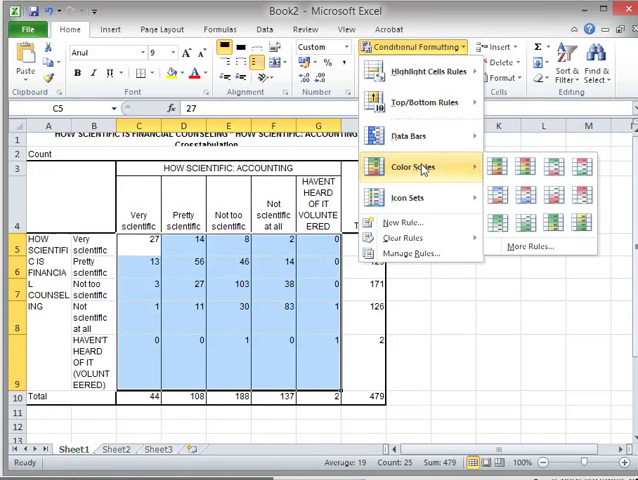
pyautogui.click(500, 166)
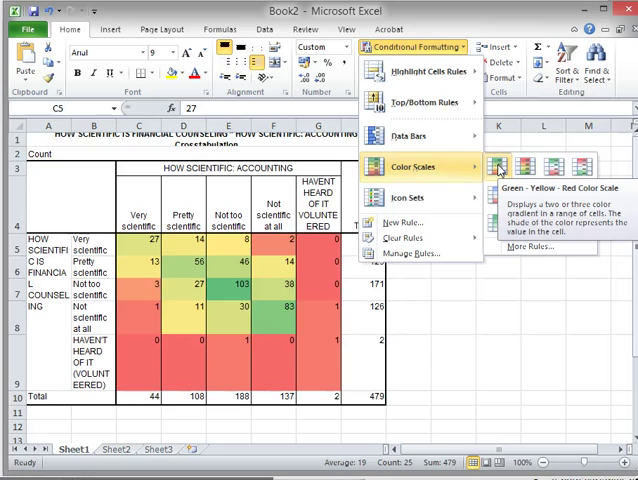
pyautogui.click(496, 164)
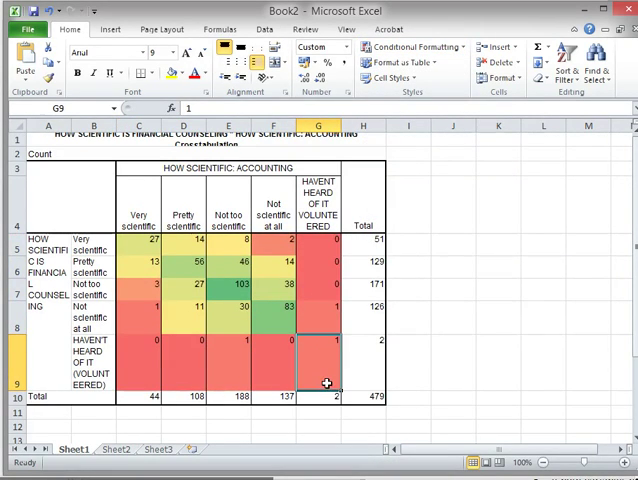
pyautogui.moveTo(330, 376)
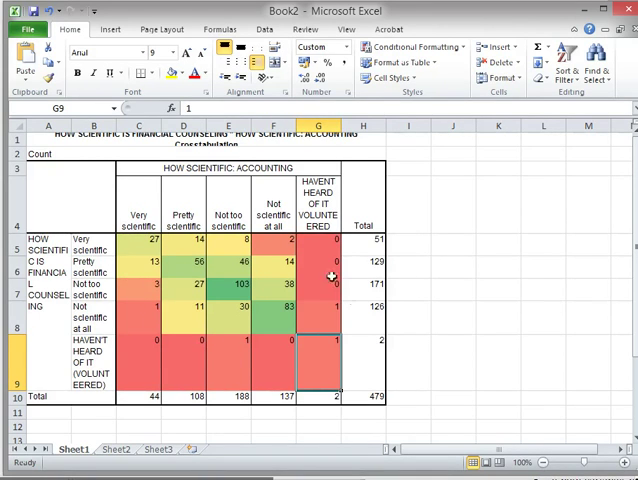
pyautogui.moveTo(304, 384)
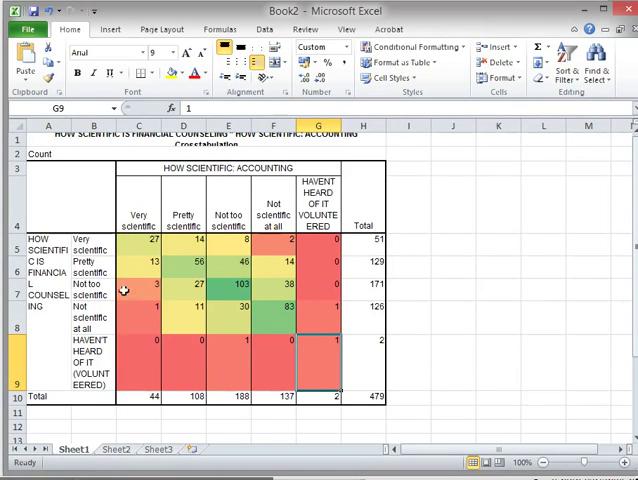
pyautogui.moveTo(140, 246)
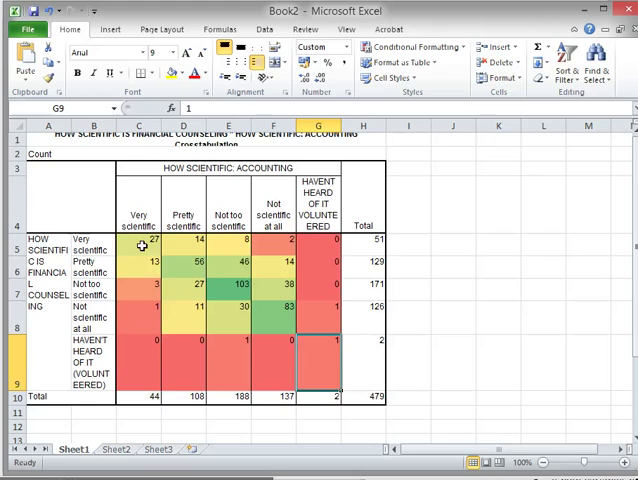
pyautogui.moveTo(188, 270)
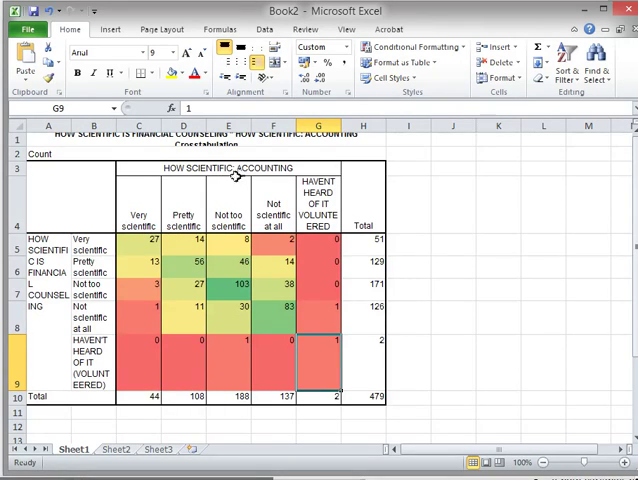
pyautogui.moveTo(104, 246)
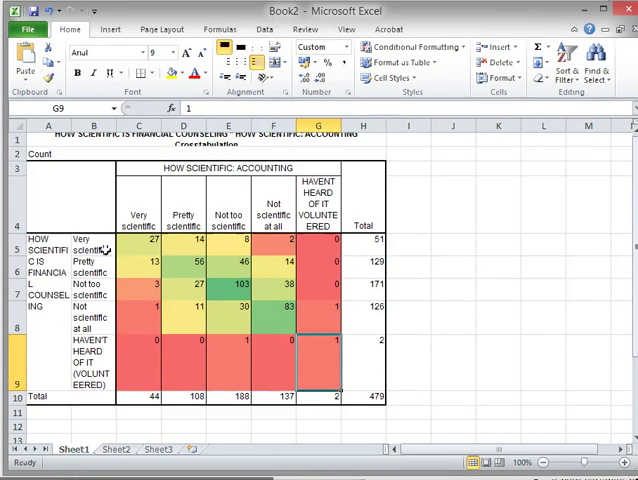
pyautogui.moveTo(160, 292)
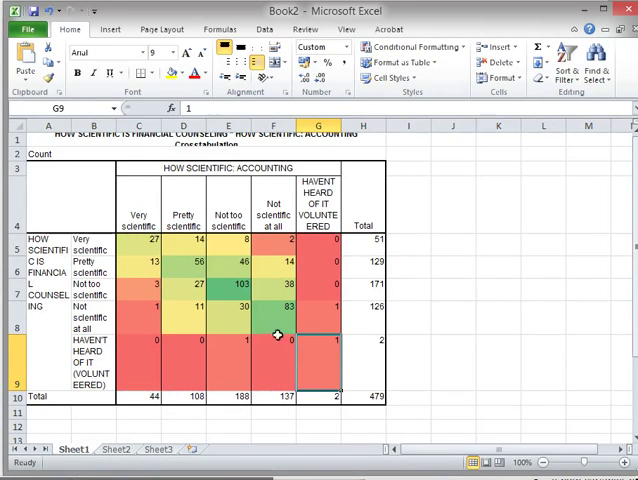
pyautogui.moveTo(280, 316)
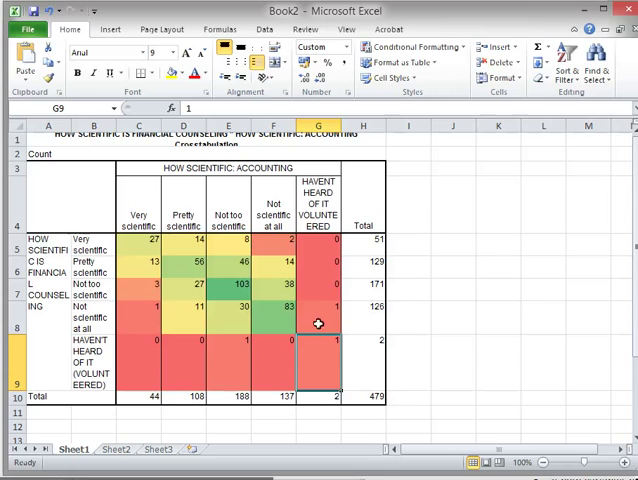
pyautogui.moveTo(160, 182)
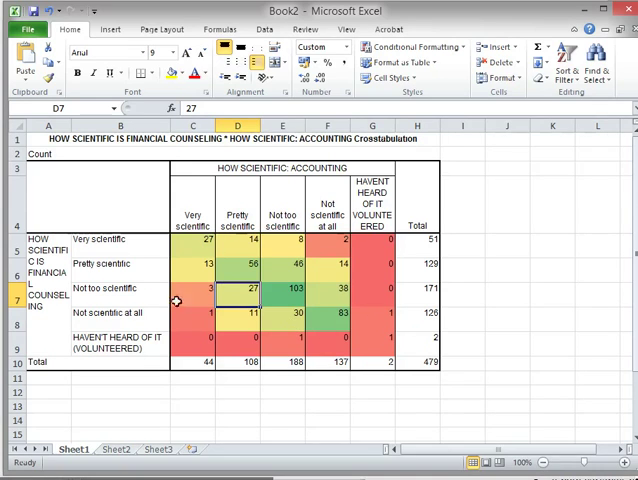
pyautogui.moveTo(146, 430)
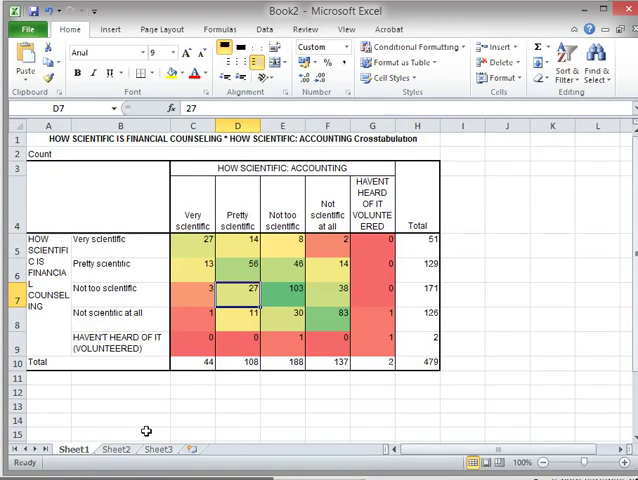